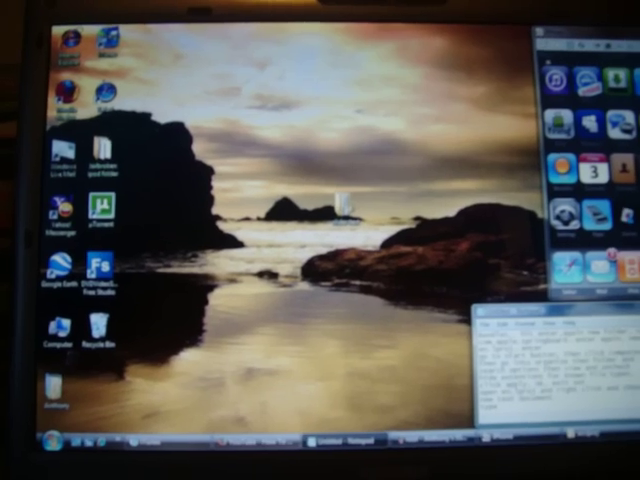
# Open the Windows Vista Start menu from the Start orb on the taskbar
pyautogui.click(18, 449)
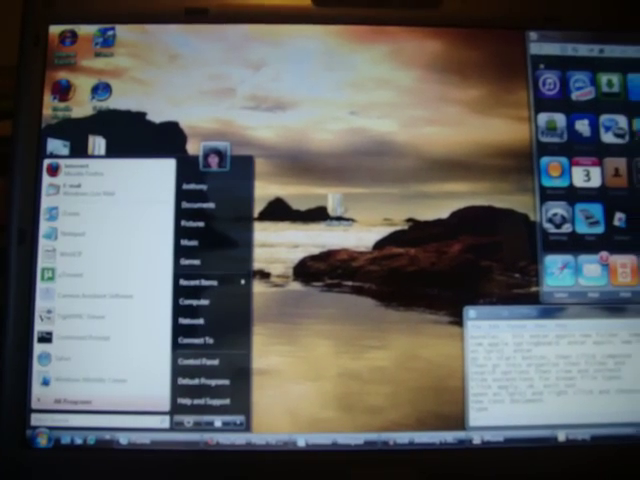